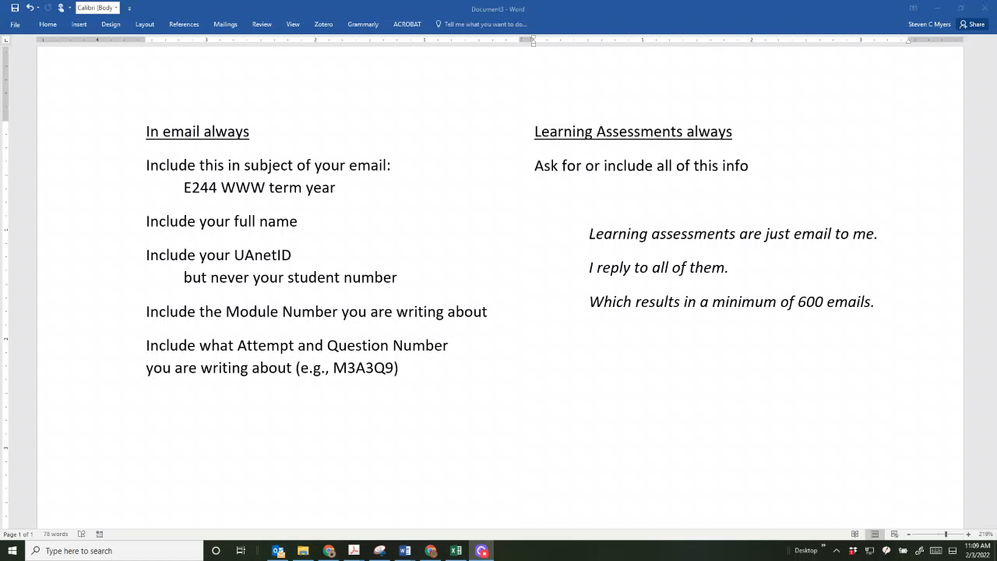
mouse_move(818, 98)
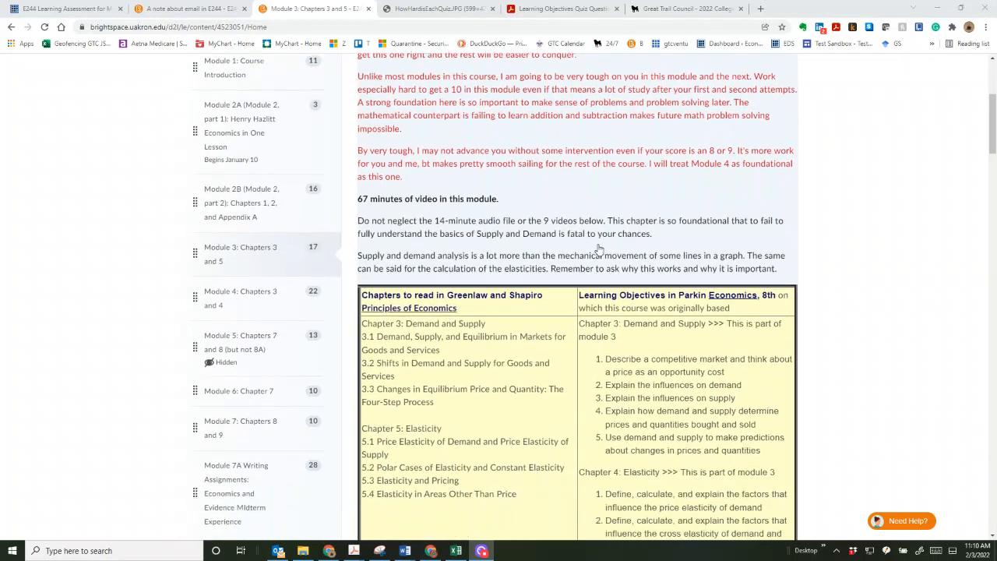
Step: Scroll through the Module 3: Chapters 3 and 5 page's reading list and learning objectives
scroll(down, 3)
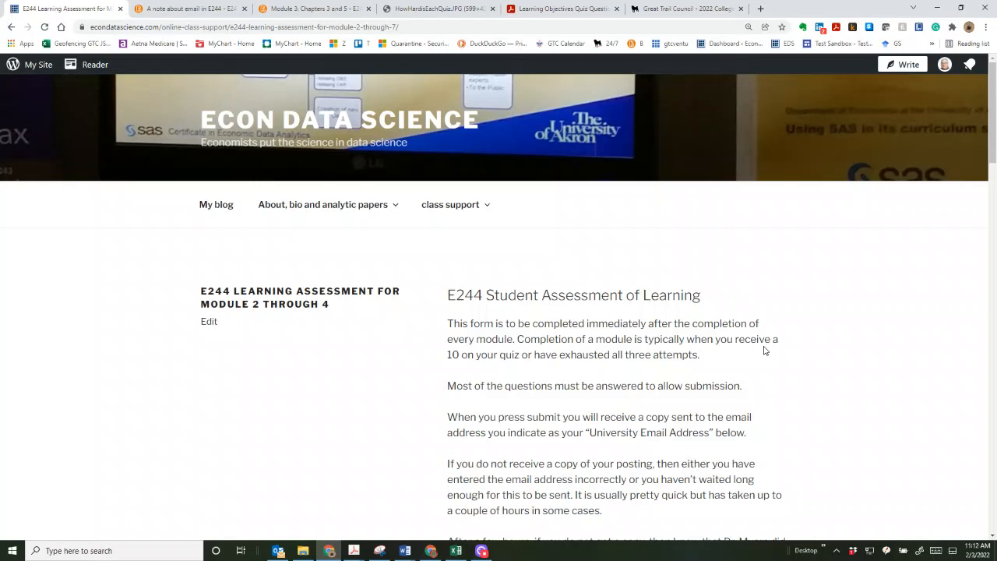
Step: Scroll down the assessment page to the date, name, email, module and quiz score fields
scroll(down, 3)
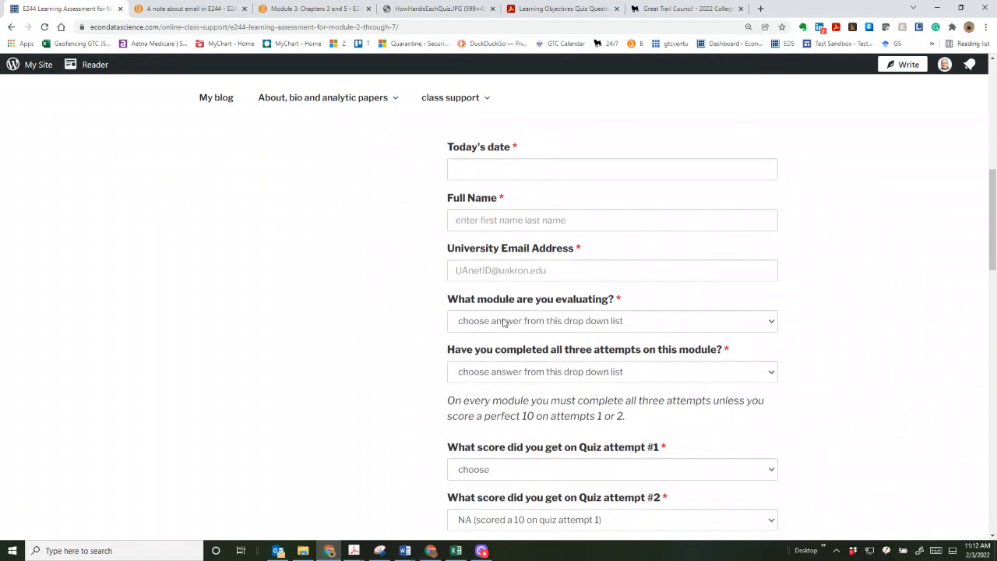
Step: Expand the 'Have you completed all three attempts on this module?' dropdown to show its options
click(611, 370)
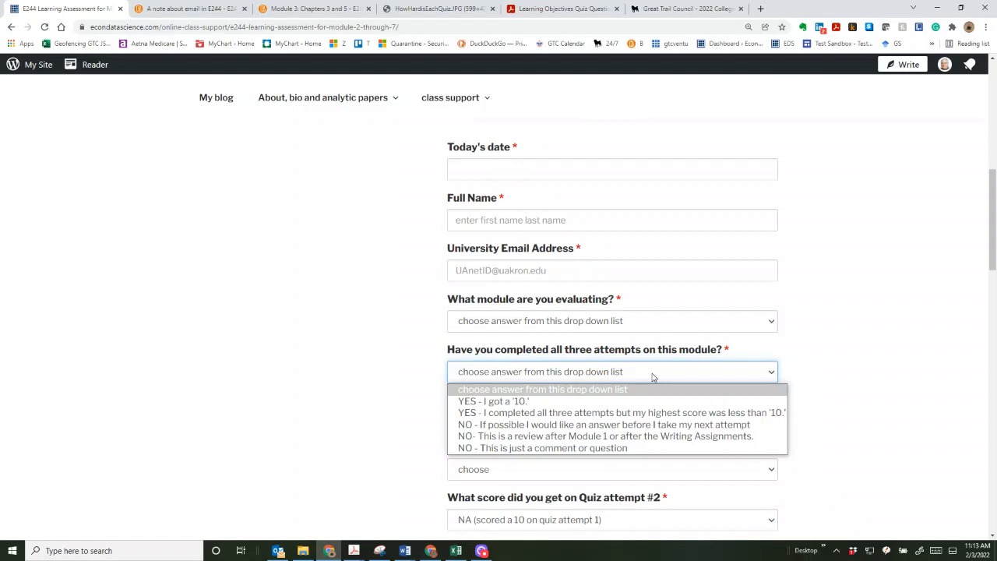